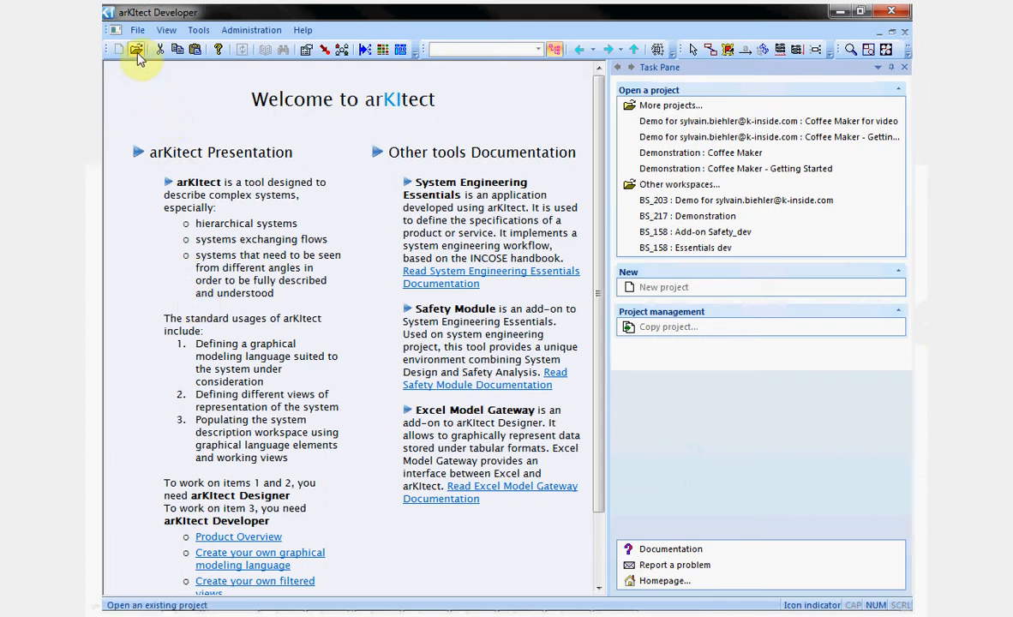
Open the 'Coffee Maker for video' project from the Select Project dialog
{"action": "left_click", "coordinate": [136, 48]}
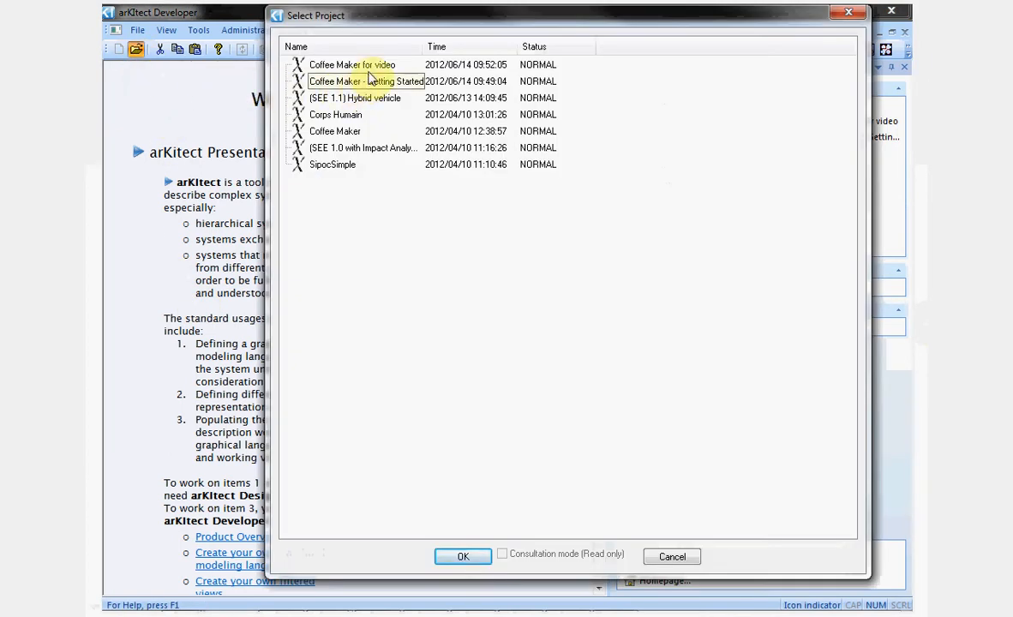
{"action": "left_click", "coordinate": [463, 556]}
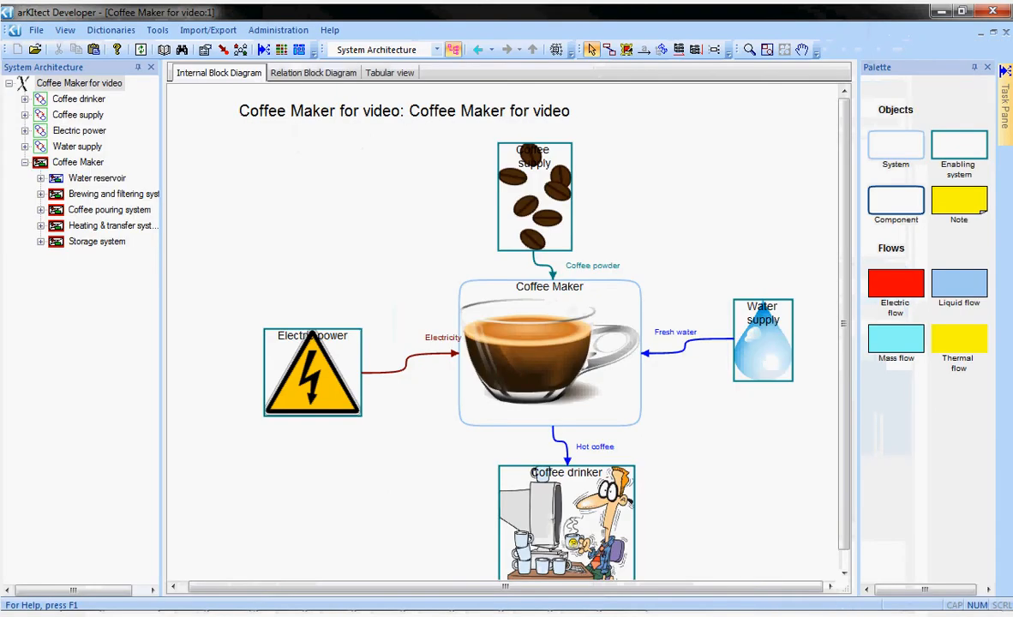
{"action": "mouse_move", "coordinate": [624, 487]}
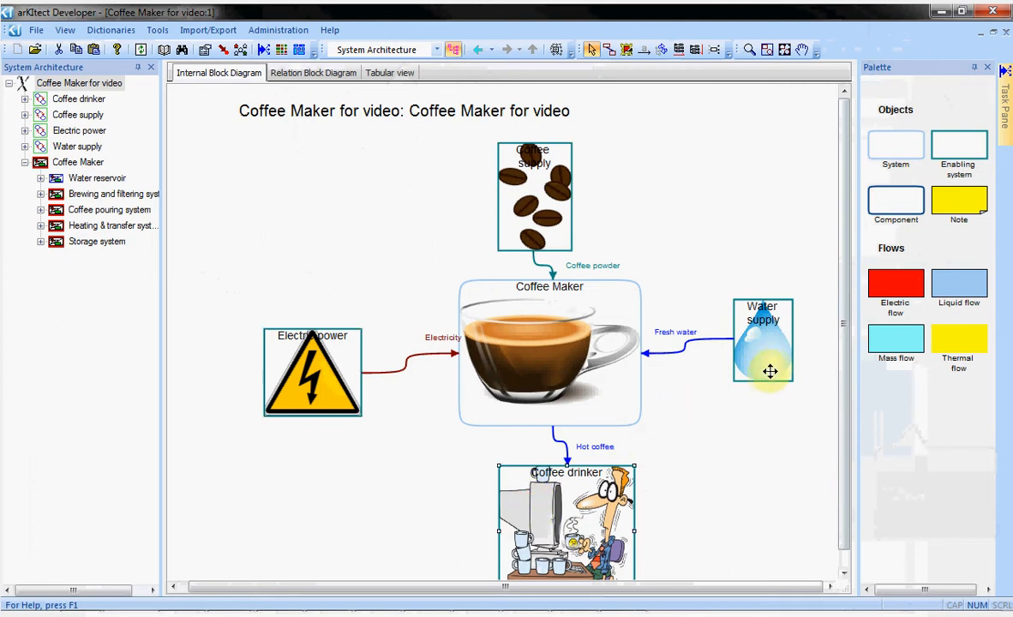
{"action": "mouse_move", "coordinate": [694, 343]}
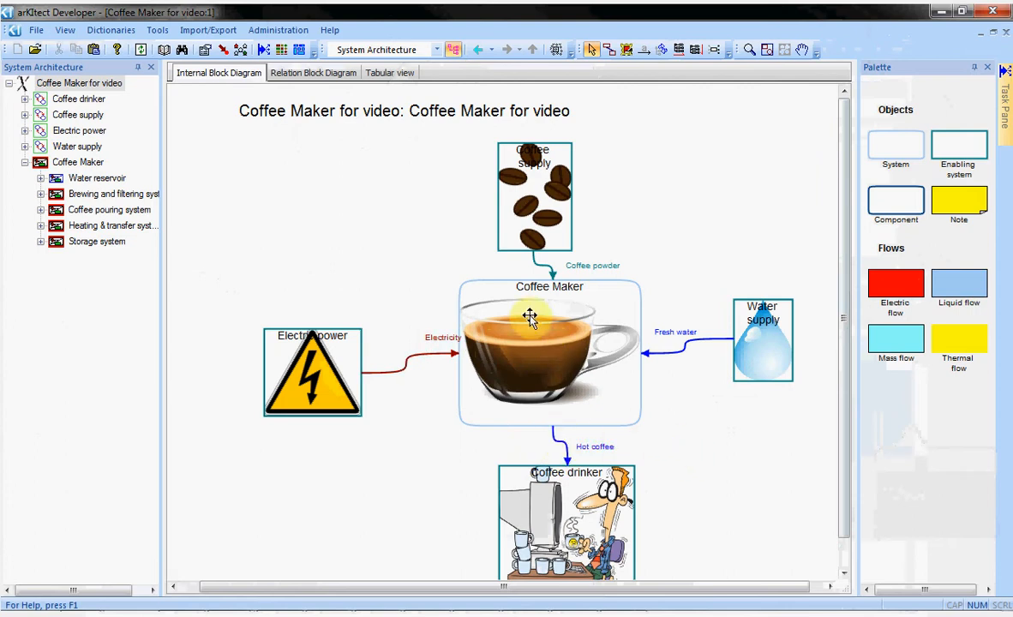
{"action": "right_click", "coordinate": [529, 318]}
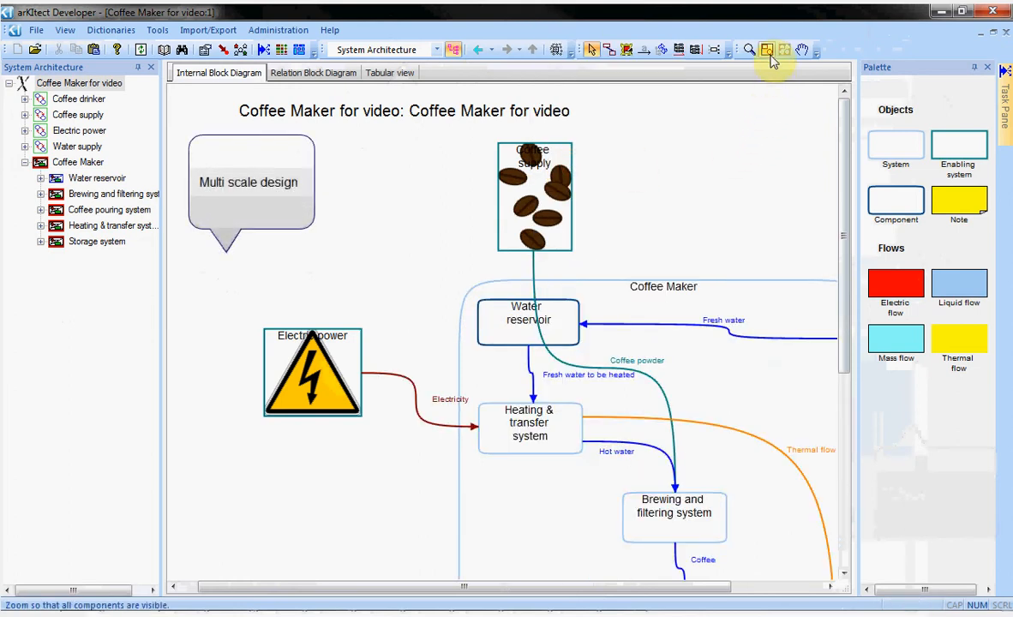
{"action": "left_click", "coordinate": [766, 48]}
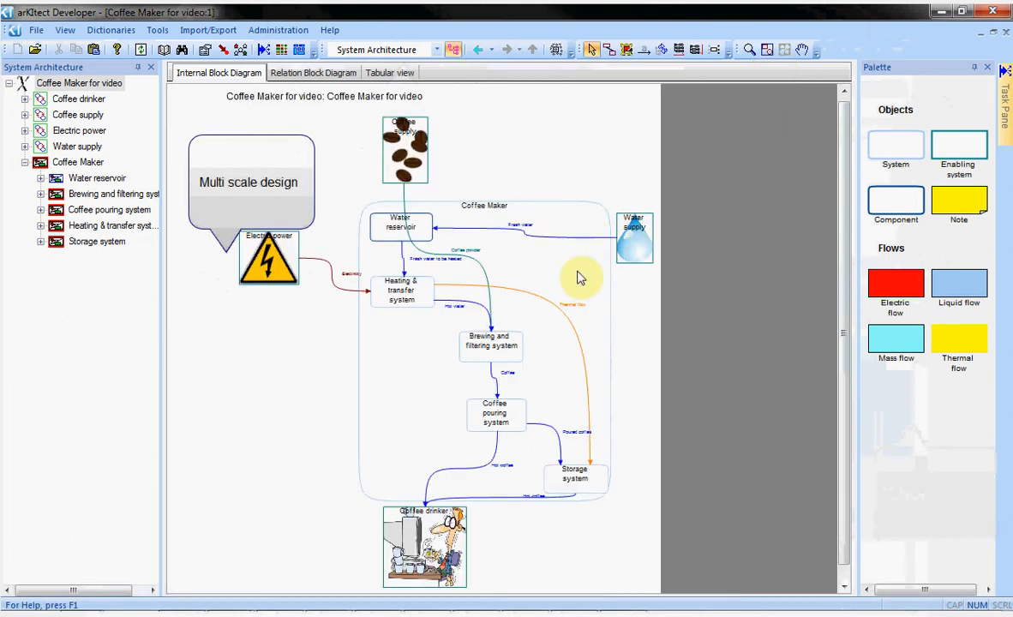
{"action": "mouse_move", "coordinate": [524, 278]}
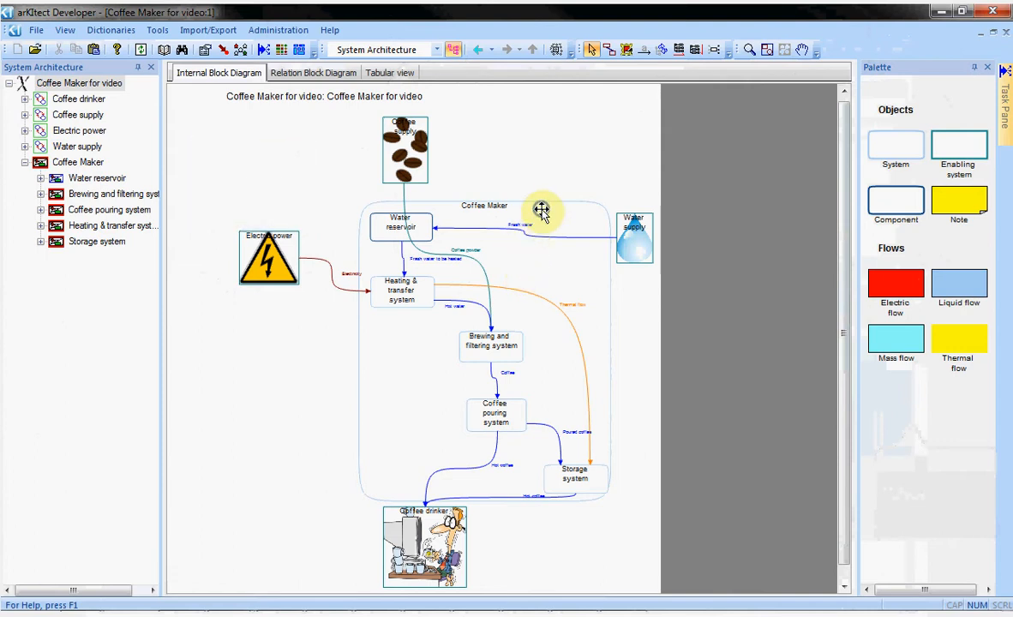
{"action": "right_click", "coordinate": [542, 209]}
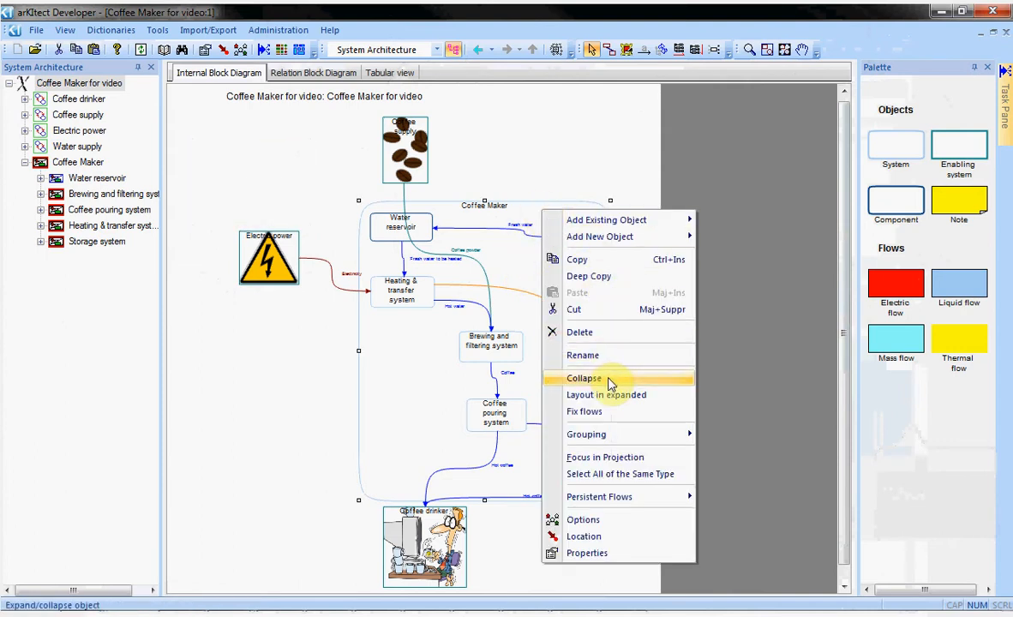
{"action": "left_click", "coordinate": [583, 379]}
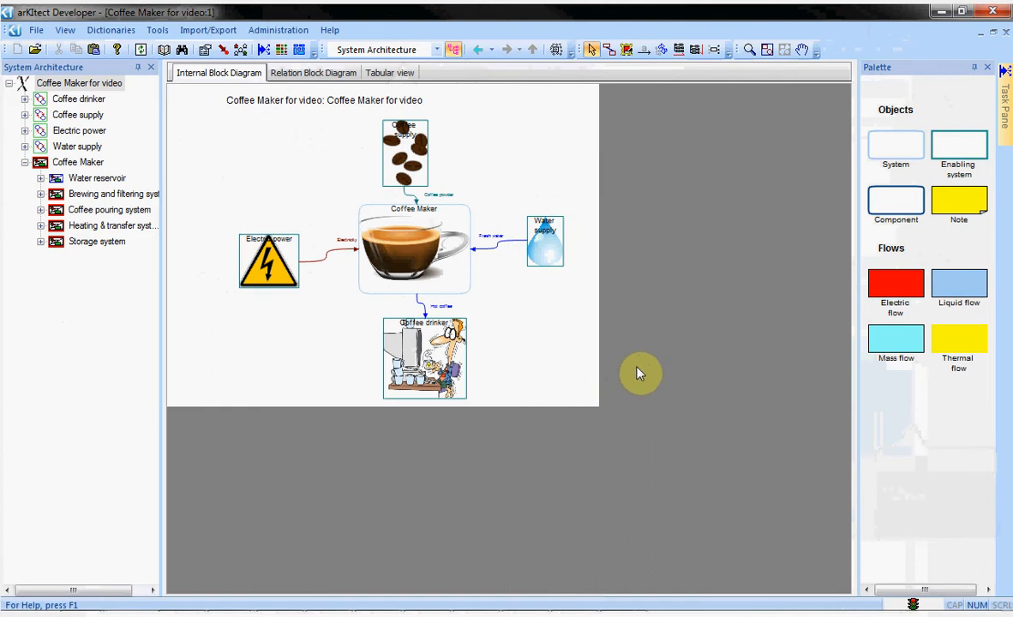
Enter the Coffee Maker block's internal diagram, visit Heating & transfer, and return to it
{"action": "left_click", "coordinate": [415, 249]}
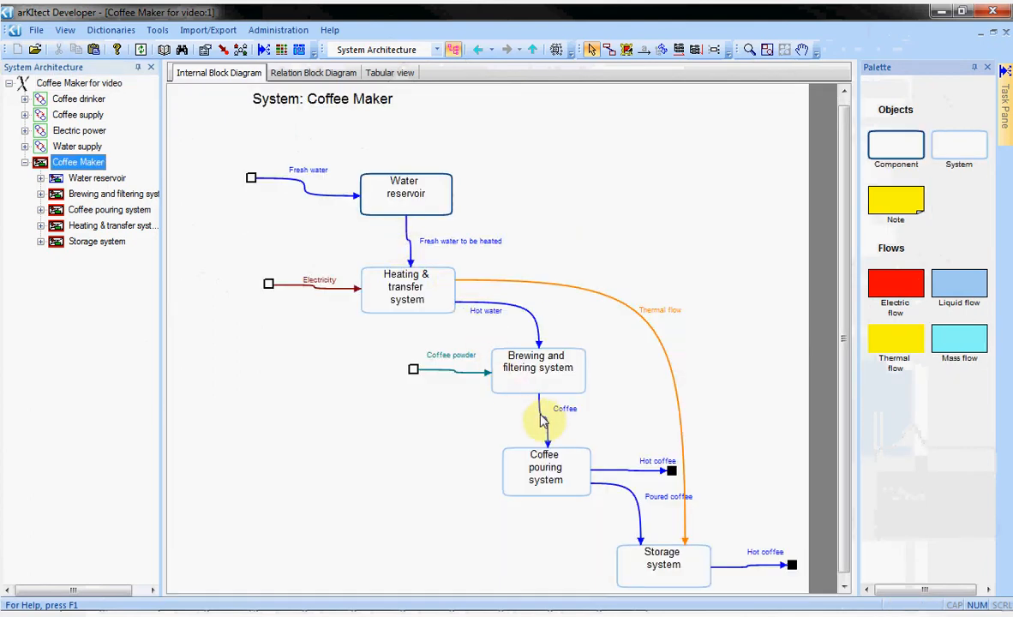
{"action": "mouse_move", "coordinate": [323, 264]}
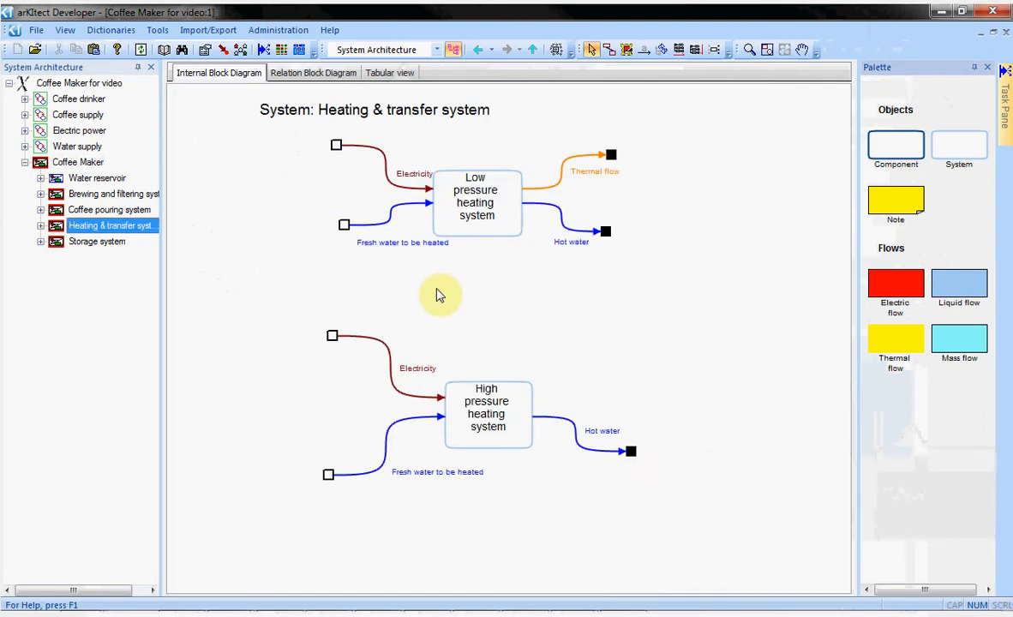
{"action": "left_click", "coordinate": [532, 48]}
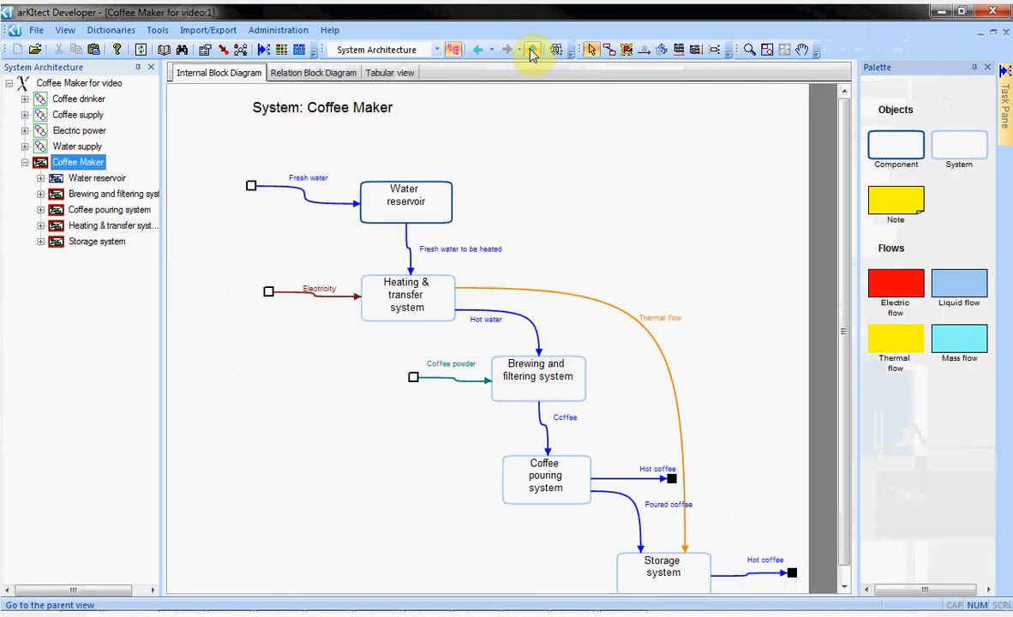
Go up to the top-level diagram and expand then collapse the Brewing and filtering system node
{"action": "left_click", "coordinate": [533, 48]}
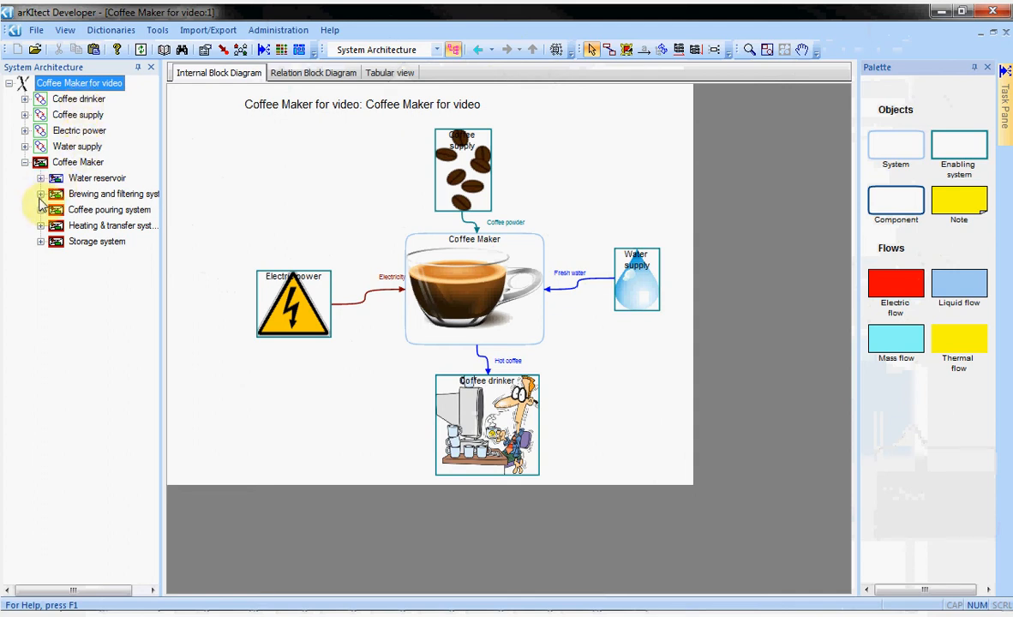
{"action": "left_click", "coordinate": [41, 194]}
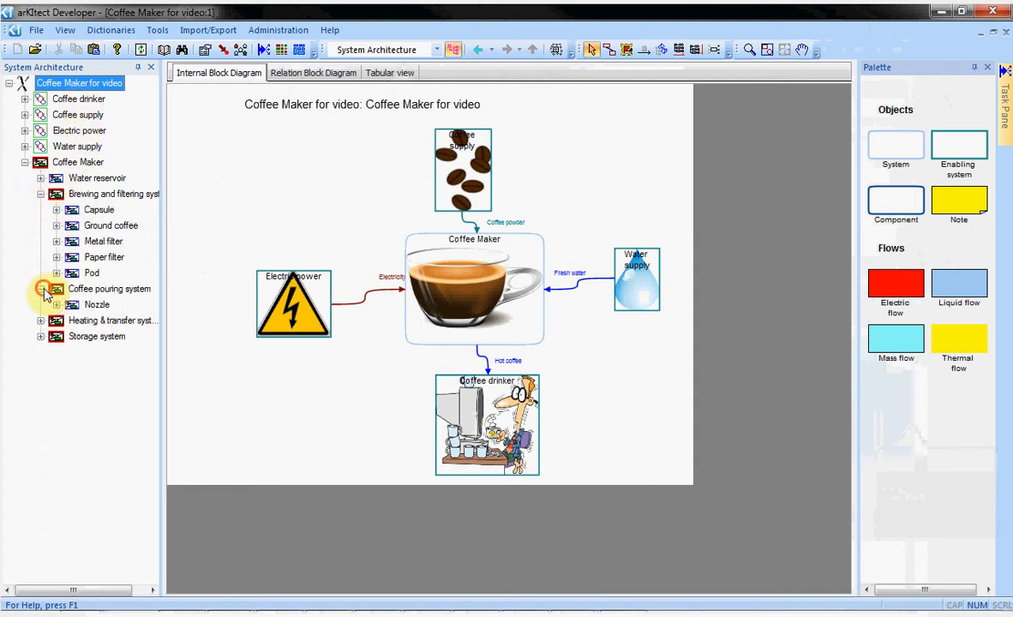
{"action": "left_click", "coordinate": [41, 193]}
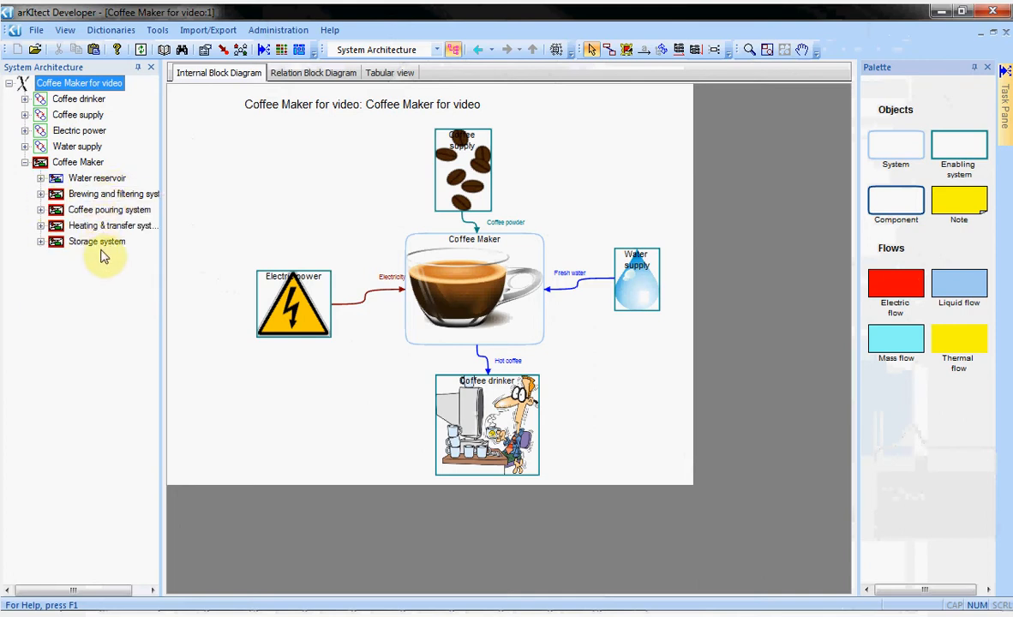
{"action": "mouse_move", "coordinate": [129, 255]}
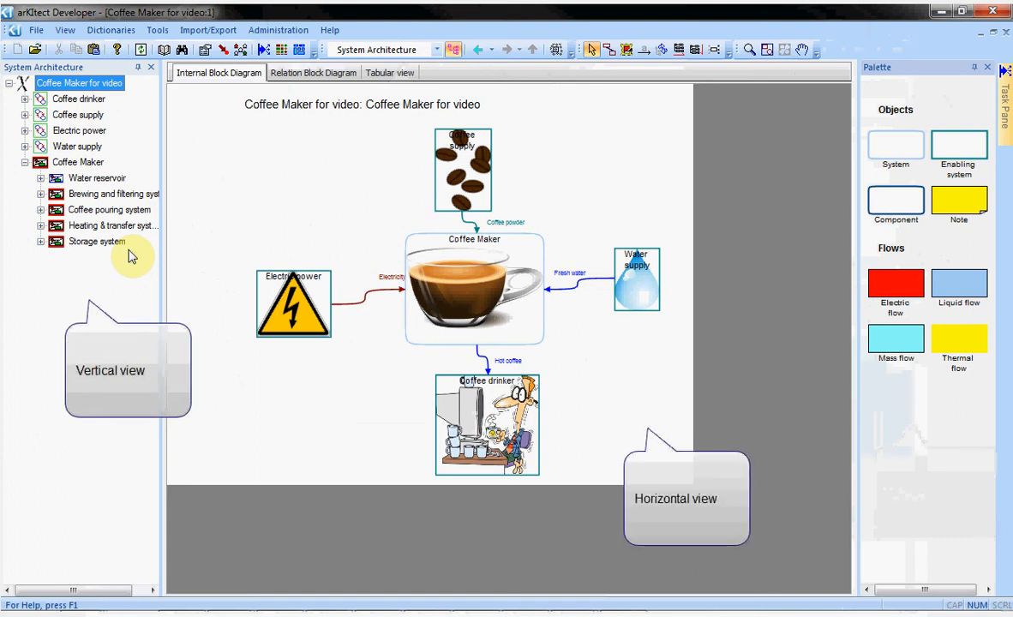
{"action": "mouse_move", "coordinate": [179, 257]}
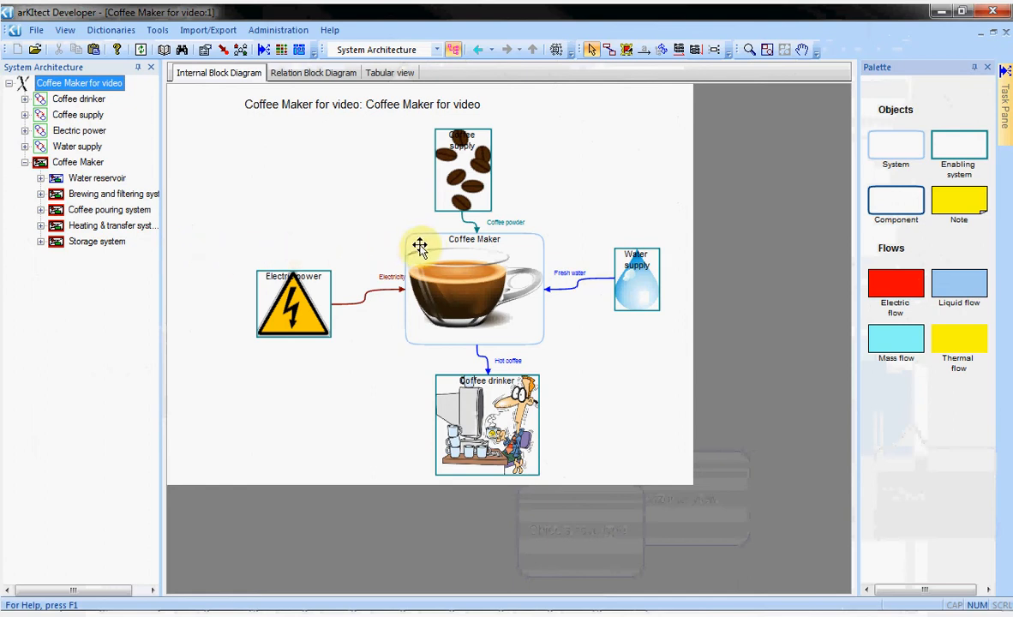
{"action": "mouse_move", "coordinate": [902, 191]}
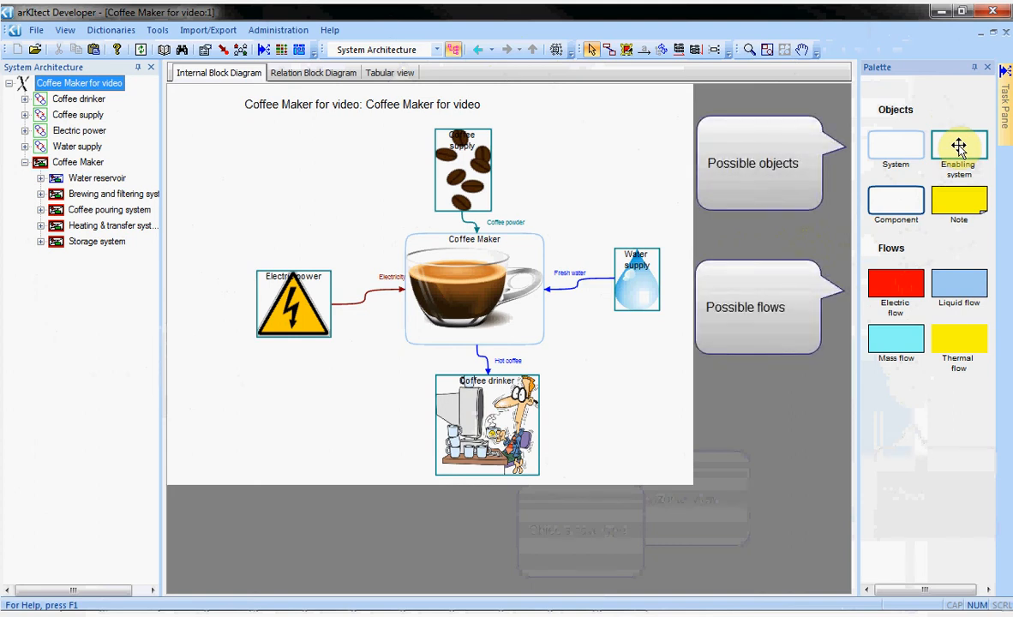
Draw a flow from Coffee Maker to the Garbage block and name it Waste
{"action": "left_click_drag", "start_coordinate": [960, 146], "coordinate": [638, 157]}
{"action": "type", "text": "Wa"}
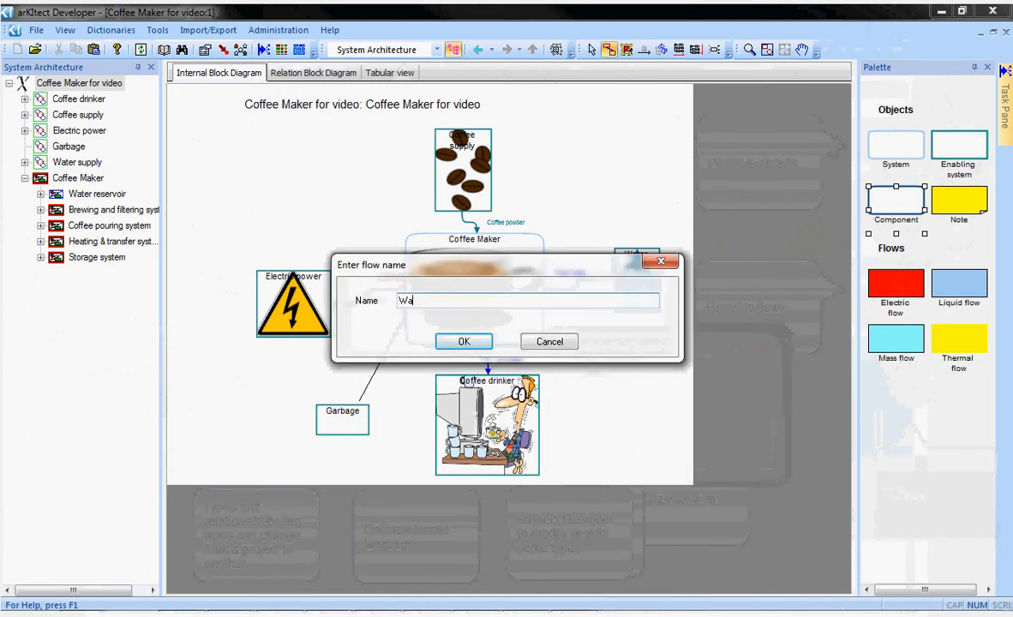
{"action": "left_click", "coordinate": [463, 341]}
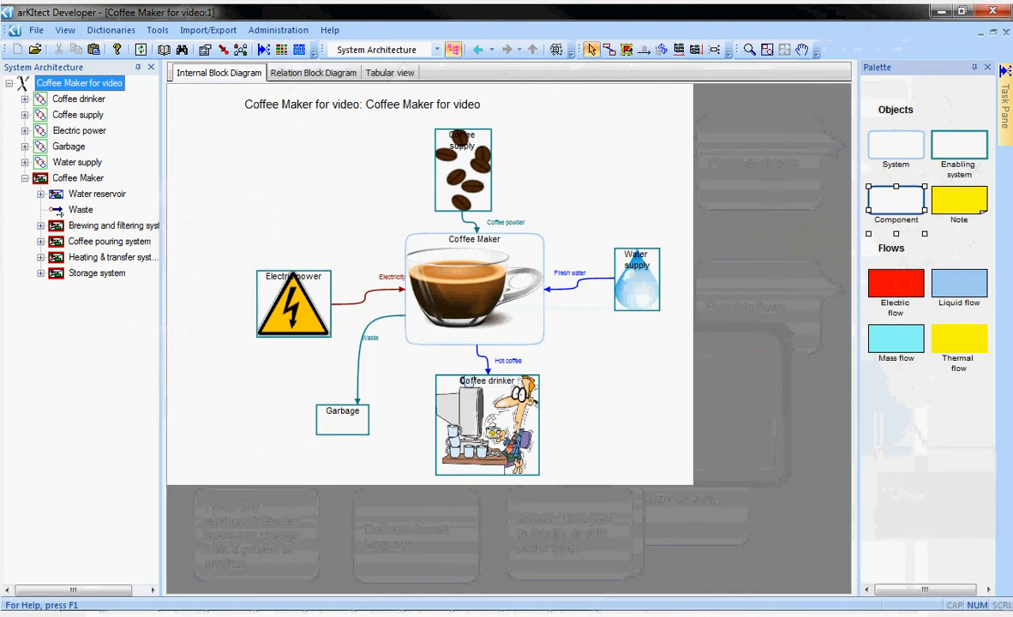
{"action": "left_click", "coordinate": [474, 288]}
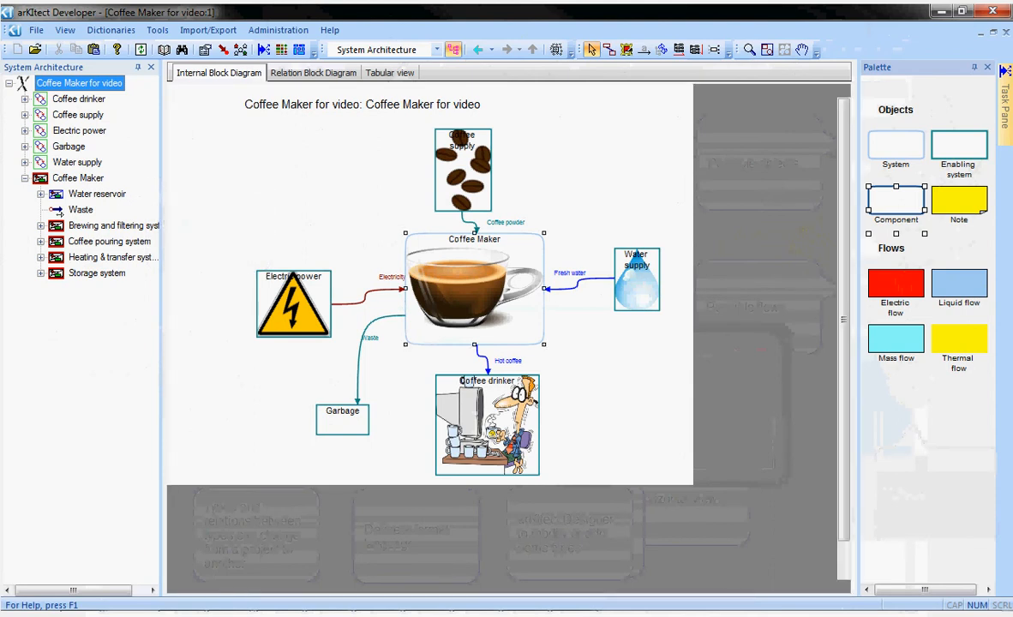
Inside Coffee Maker, add a Used Coffee component and move the Waste flow onto it
{"action": "left_click", "coordinate": [79, 177]}
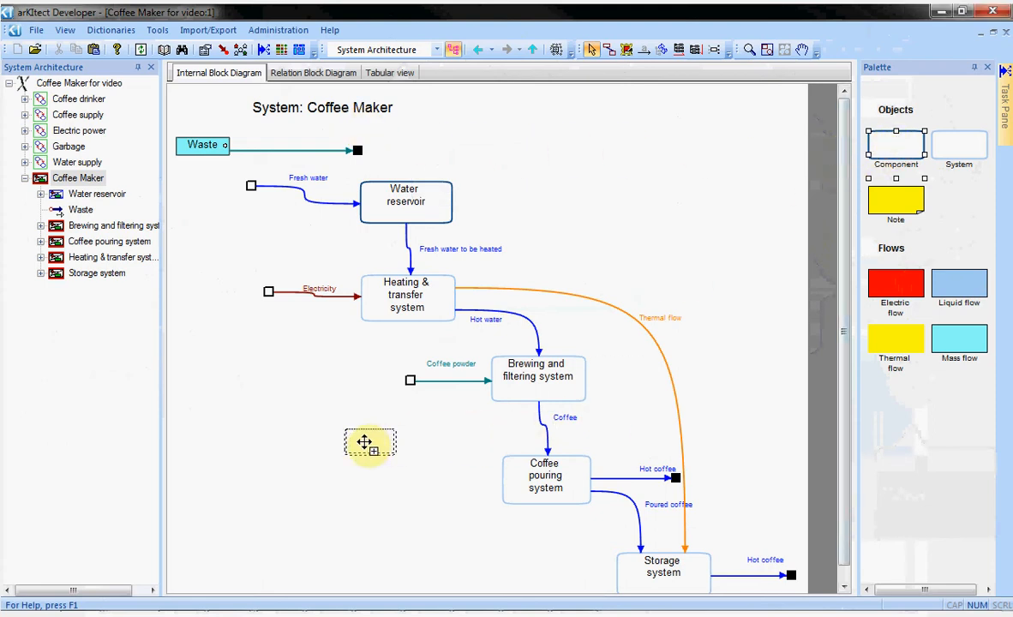
{"action": "type", "text": "Used Coffee"}
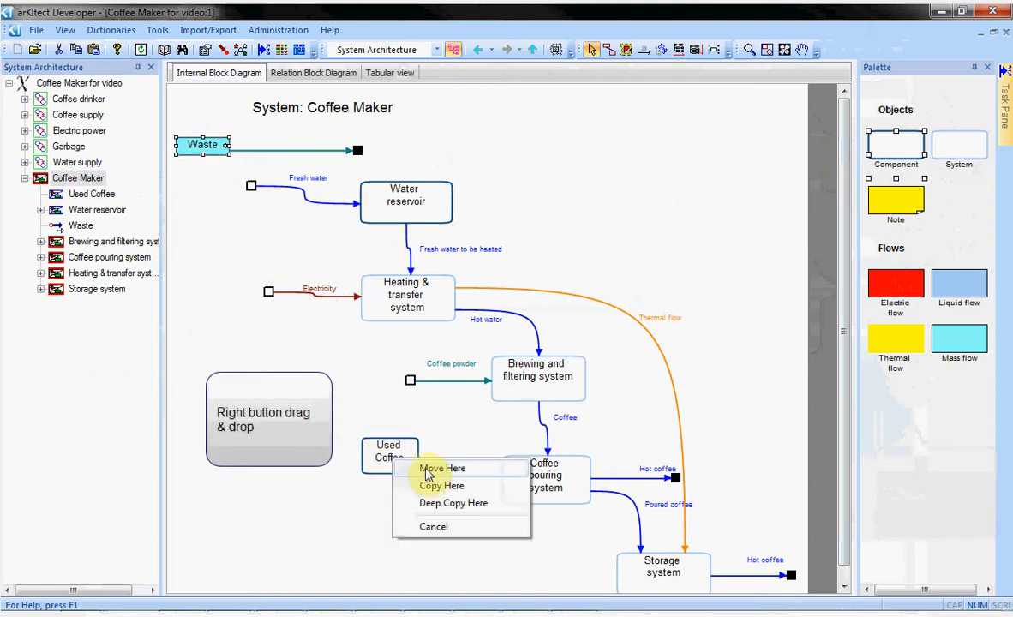
{"action": "left_click", "coordinate": [443, 468]}
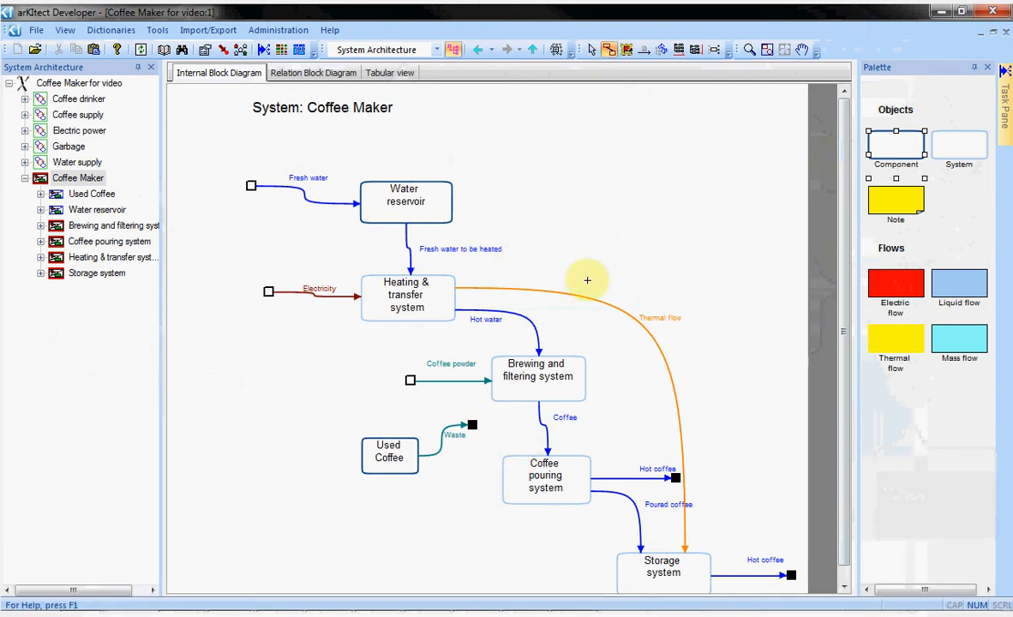
{"action": "mouse_move", "coordinate": [508, 405]}
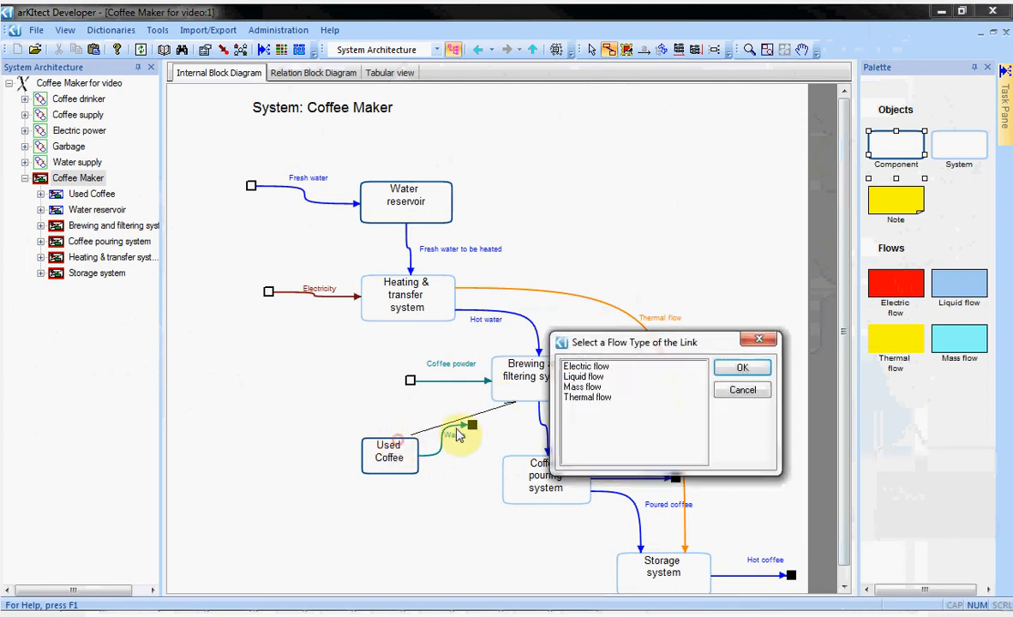
Draw a new flow from Brewing into Used Coffee and name it Used Coffee
{"action": "left_click", "coordinate": [740, 367]}
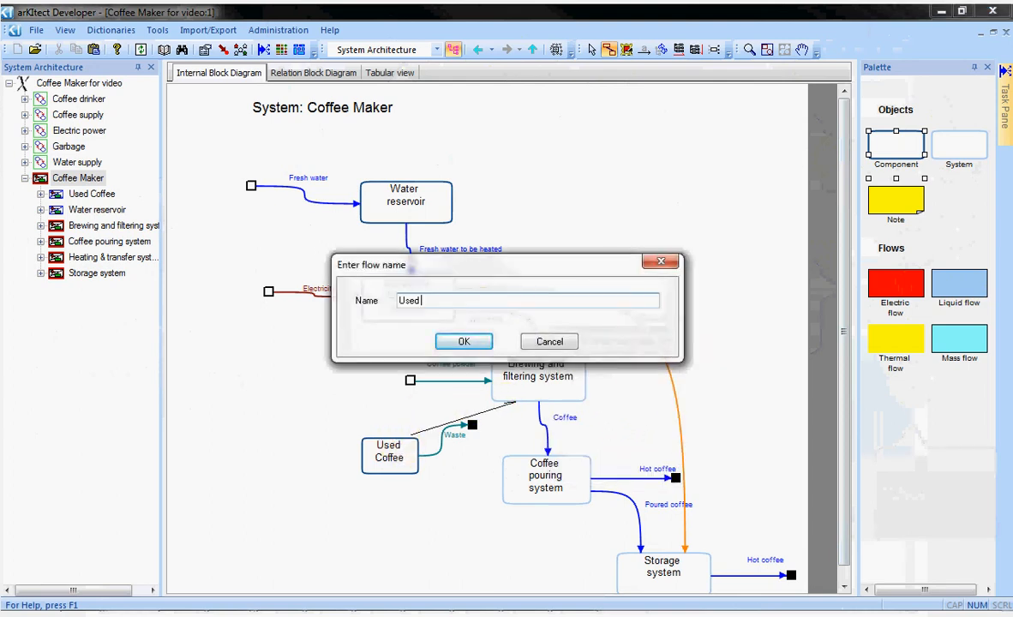
{"action": "left_click", "coordinate": [463, 341]}
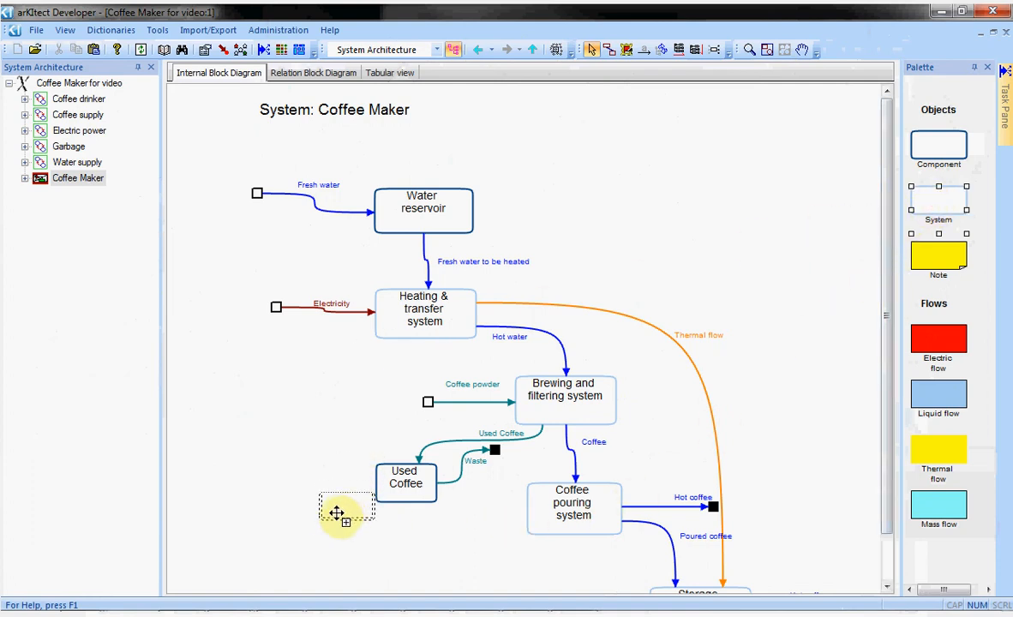
Create a Garbage System component and nest the Used Coffee component inside it
{"action": "type", "text": "Garbage System"}
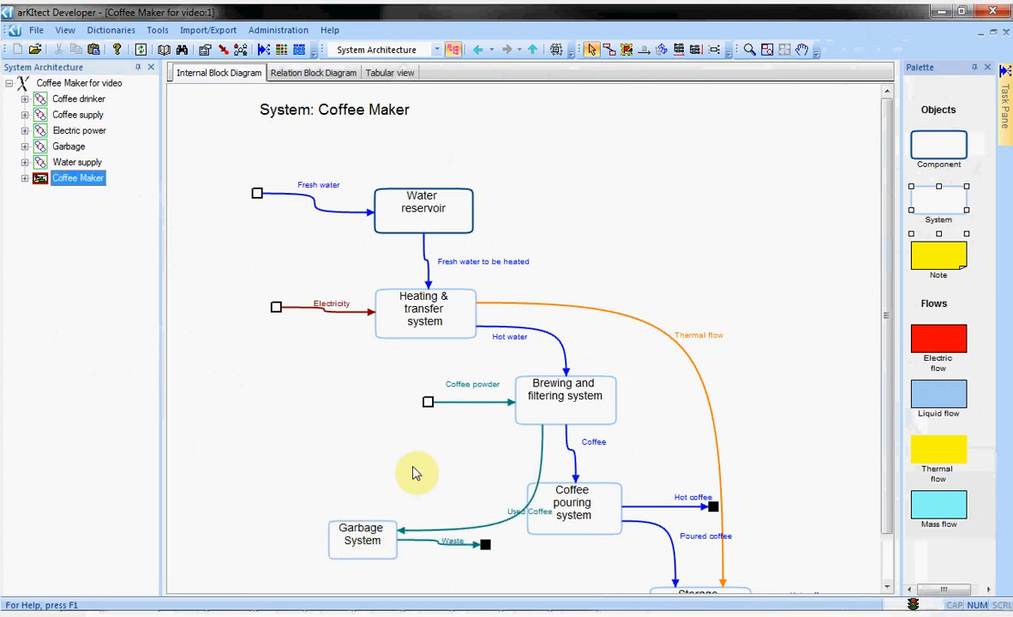
{"action": "mouse_move", "coordinate": [453, 504]}
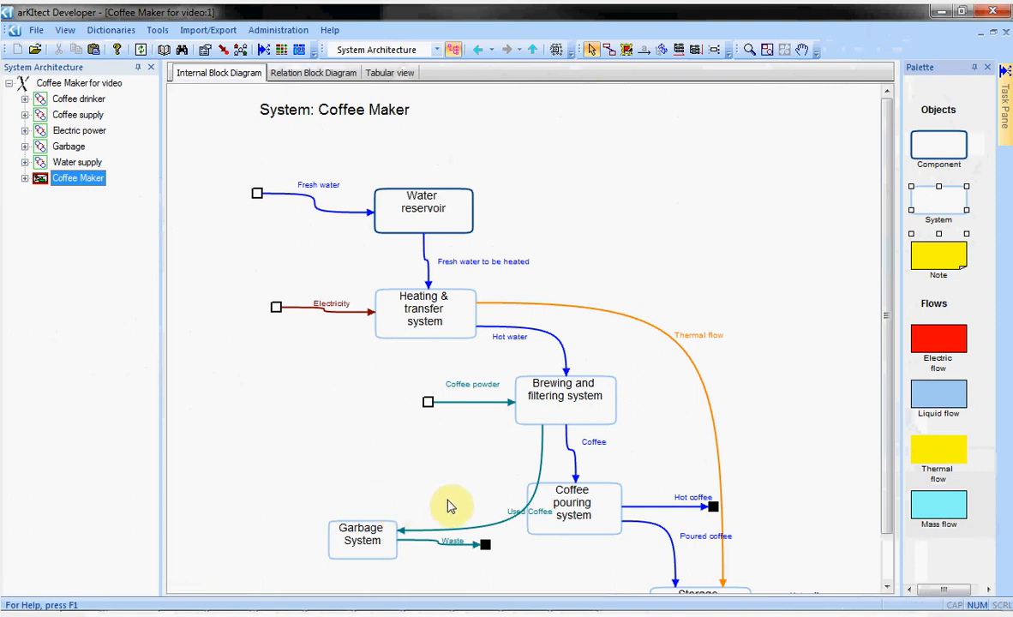
{"action": "left_click", "coordinate": [361, 534]}
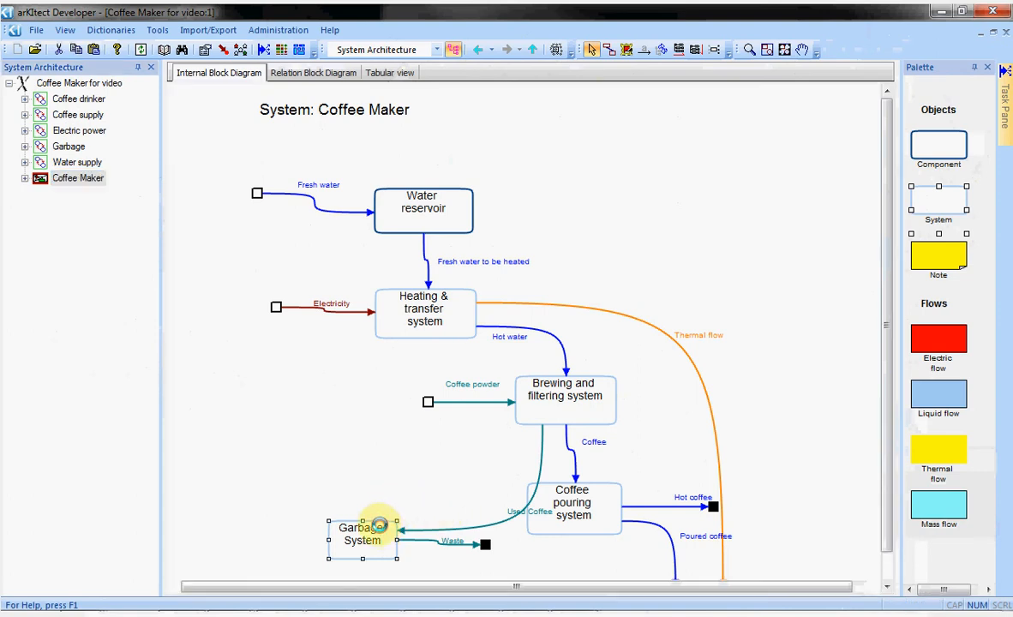
{"action": "double_click", "coordinate": [361, 533]}
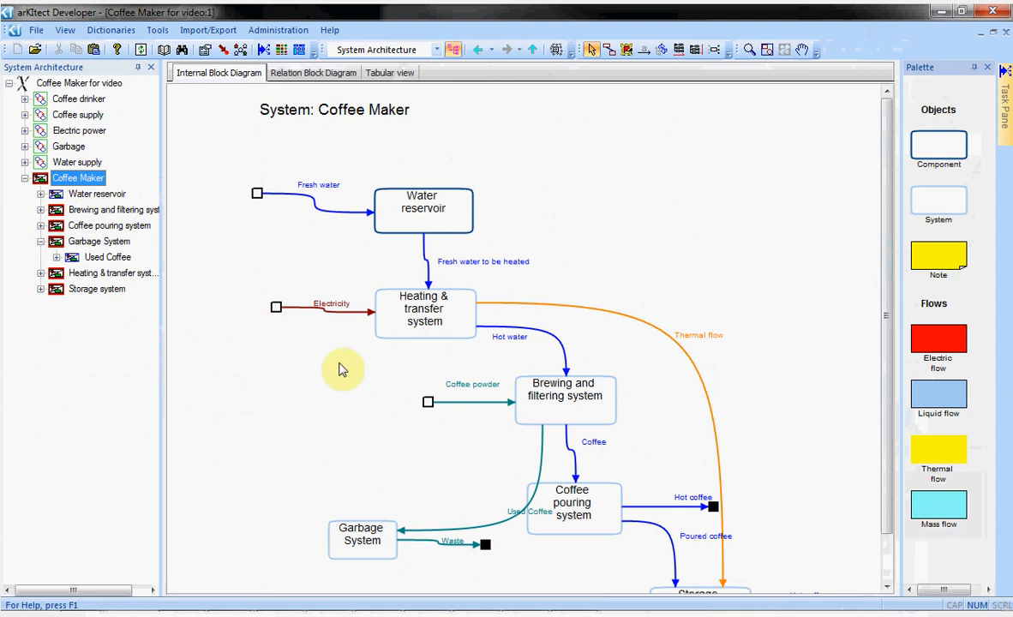
{"action": "left_click", "coordinate": [566, 398]}
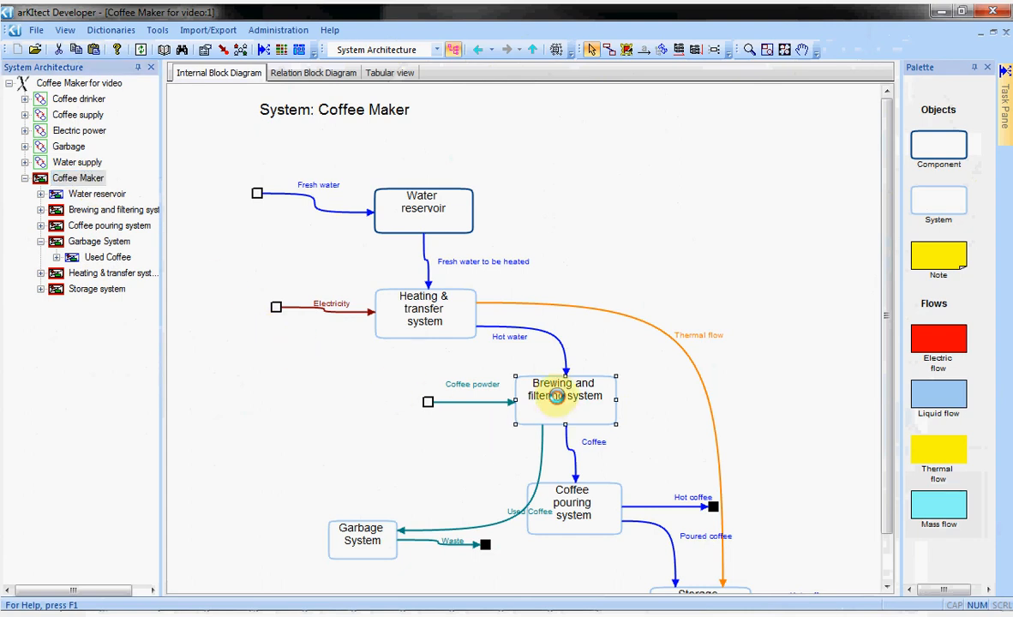
Drill into Brewing's Capsule component to route Used Capsule to Garbage System, then go back up
{"action": "double_click", "coordinate": [564, 389]}
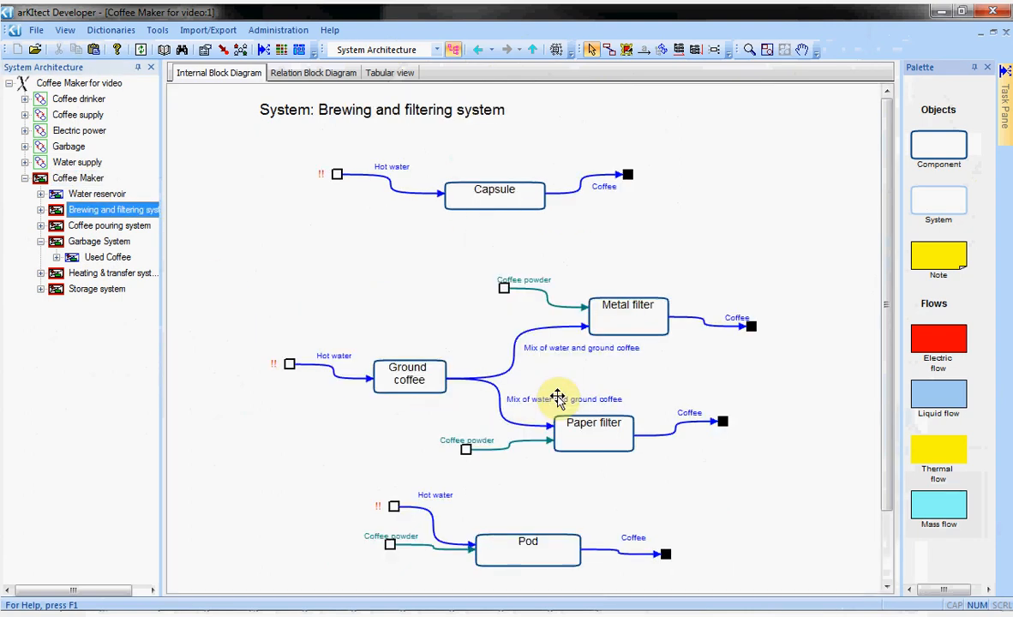
{"action": "left_click", "coordinate": [494, 188]}
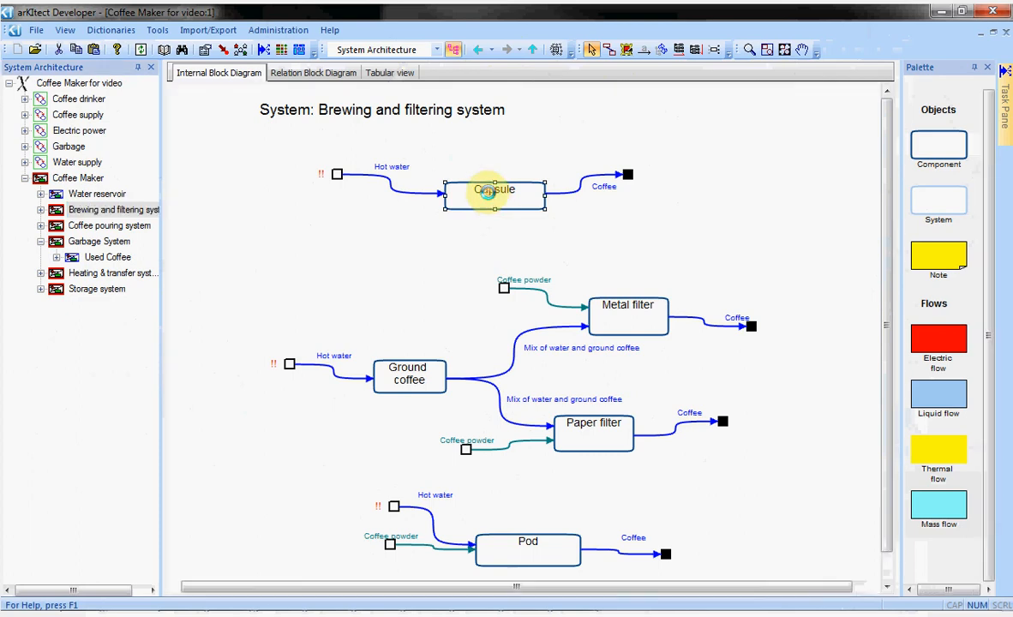
{"action": "double_click", "coordinate": [493, 188]}
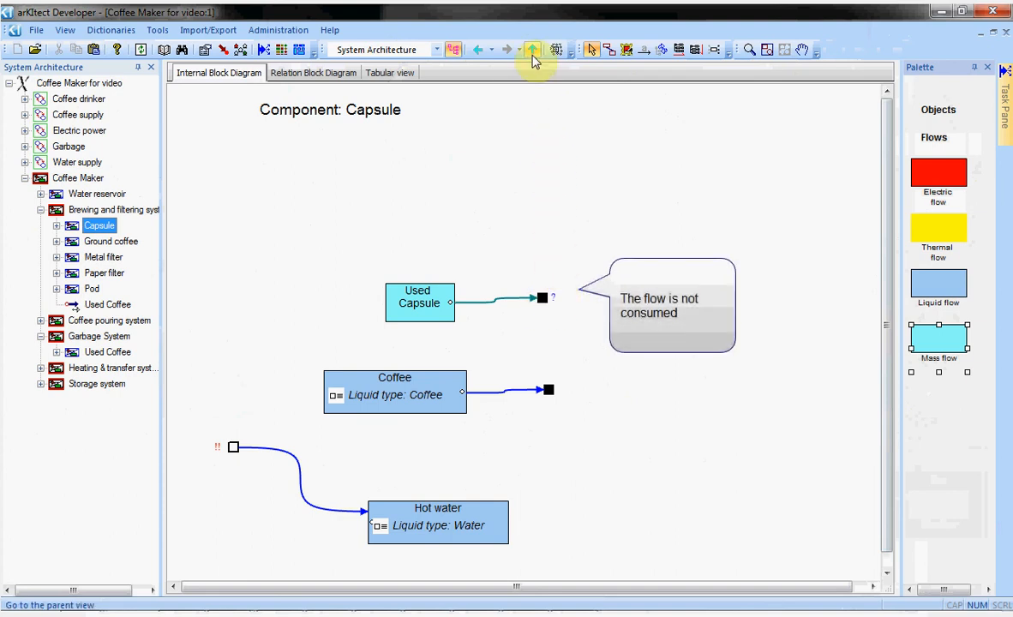
{"action": "left_click", "coordinate": [533, 48]}
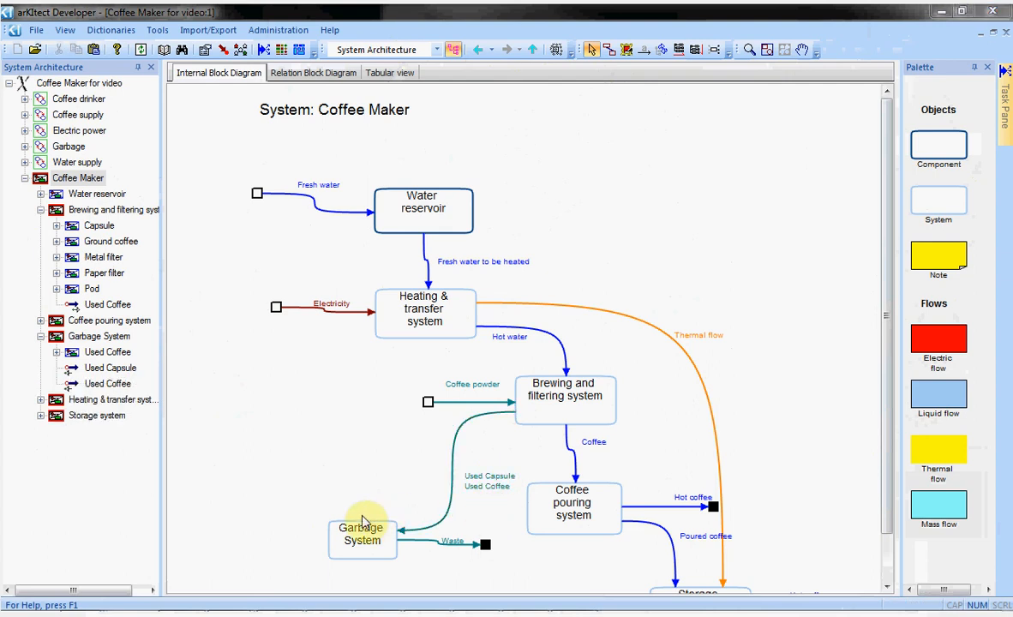
{"action": "mouse_move", "coordinate": [535, 189]}
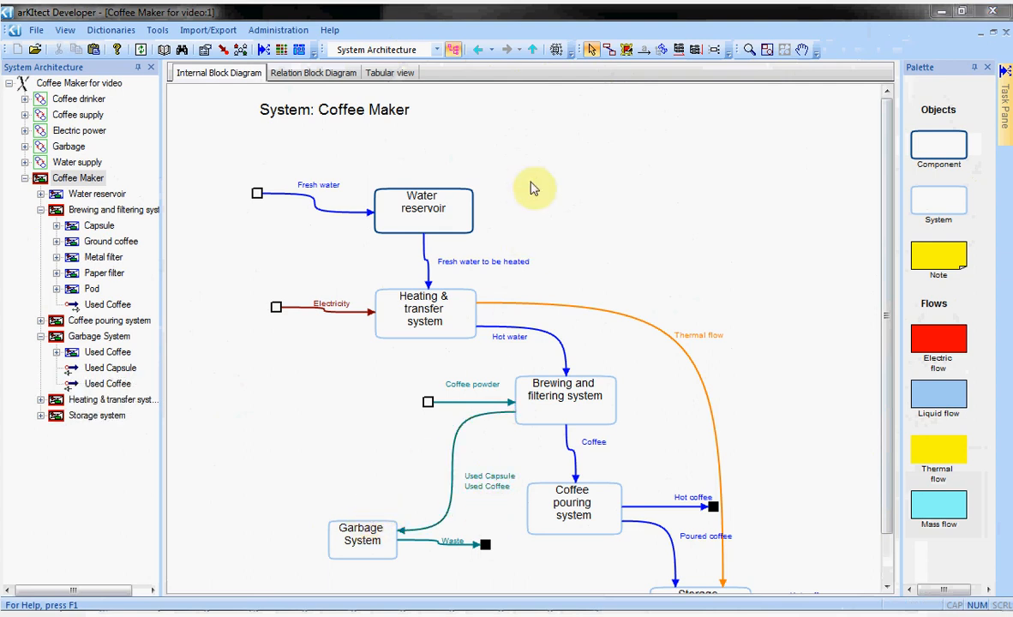
{"action": "mouse_move", "coordinate": [532, 134]}
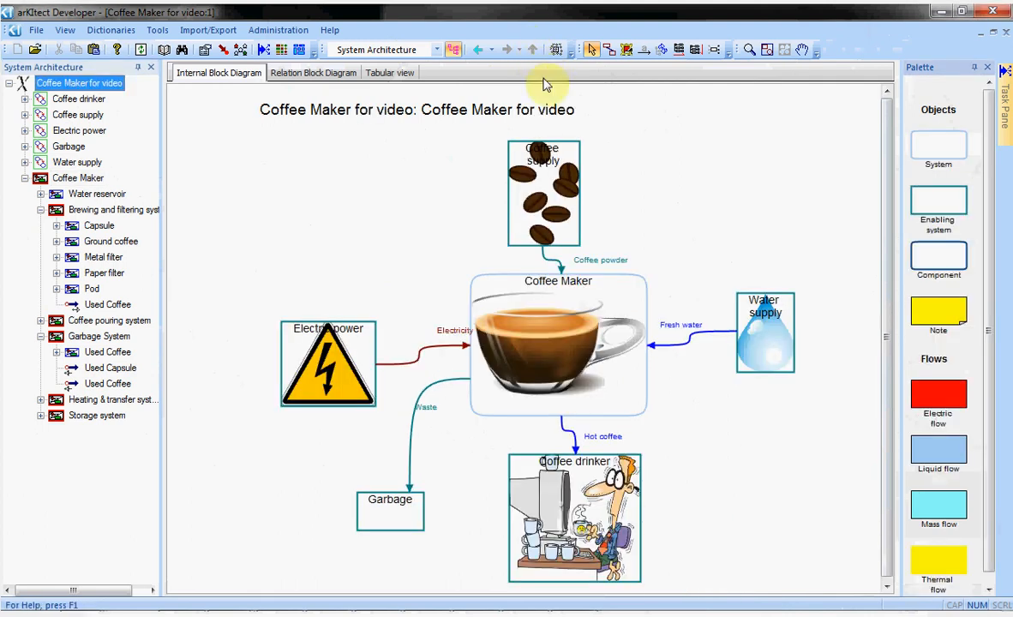
Switch the projection dropdown to Requirements management
{"action": "left_click", "coordinate": [452, 48]}
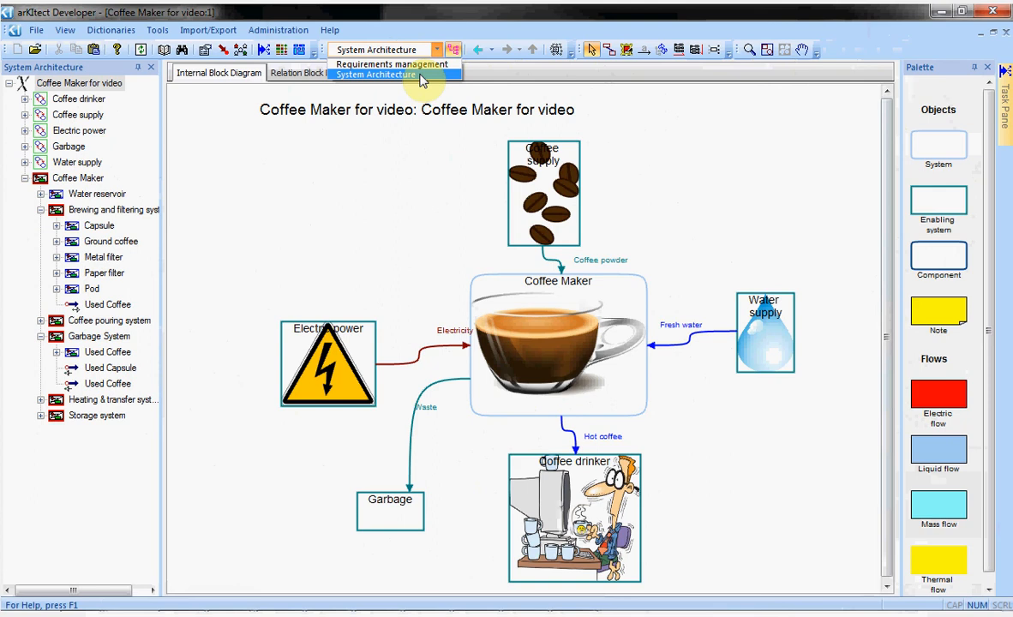
{"action": "left_click", "coordinate": [392, 65]}
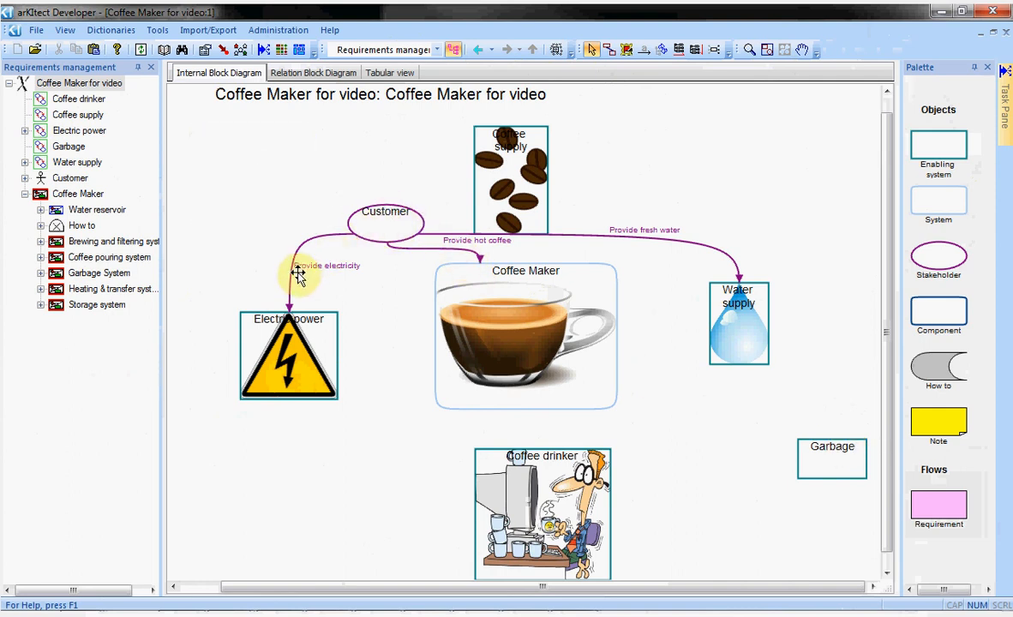
{"action": "mouse_move", "coordinate": [586, 281]}
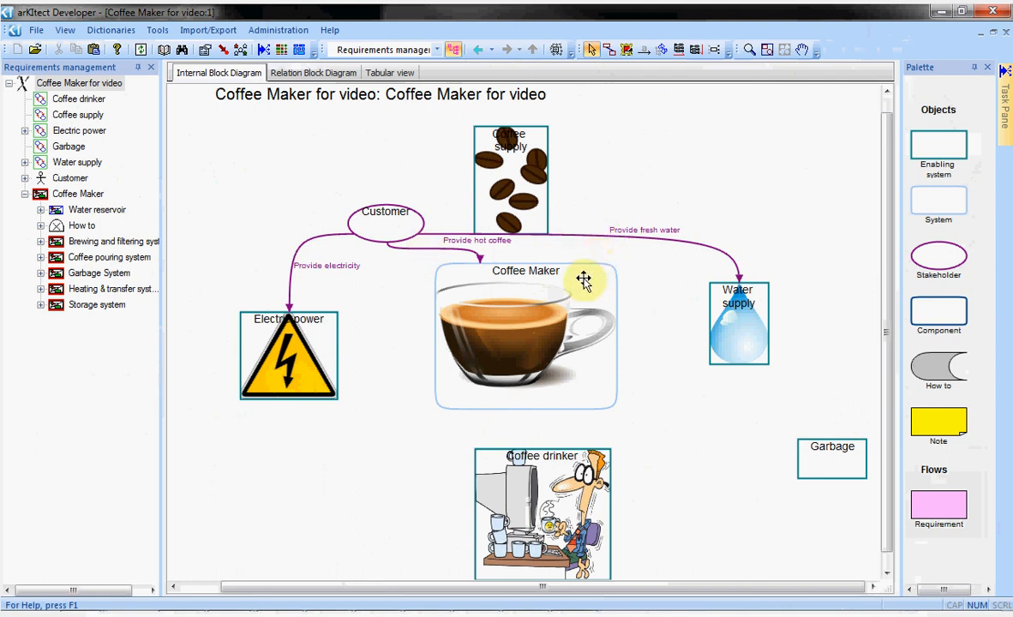